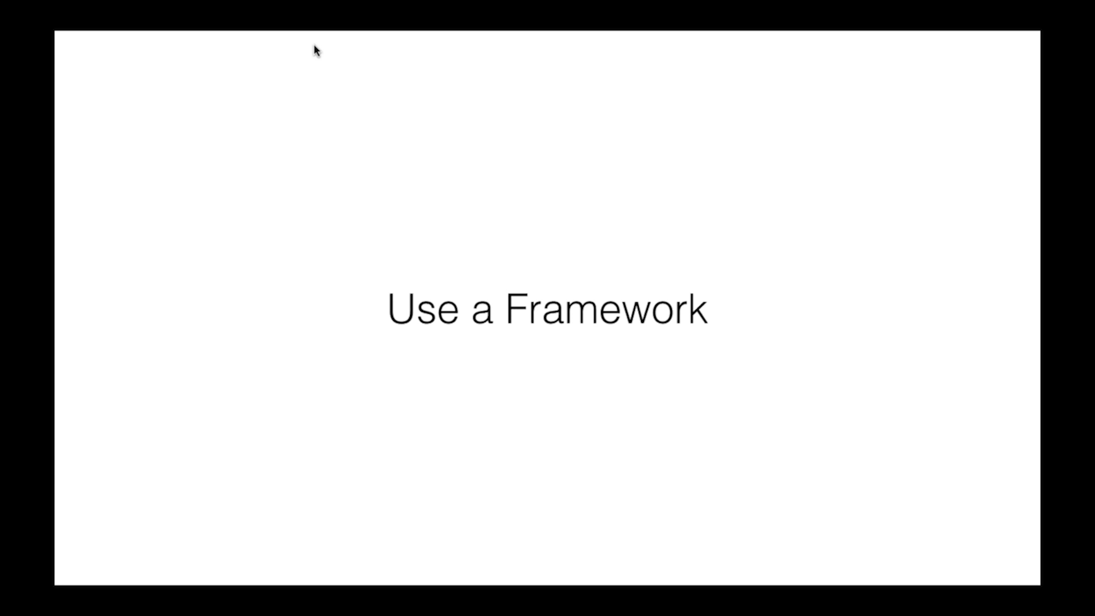
- Advance the slideshow from the "Use a Framework" slide to the cleancoders.com link slide
{"action": "key", "text": "right"}
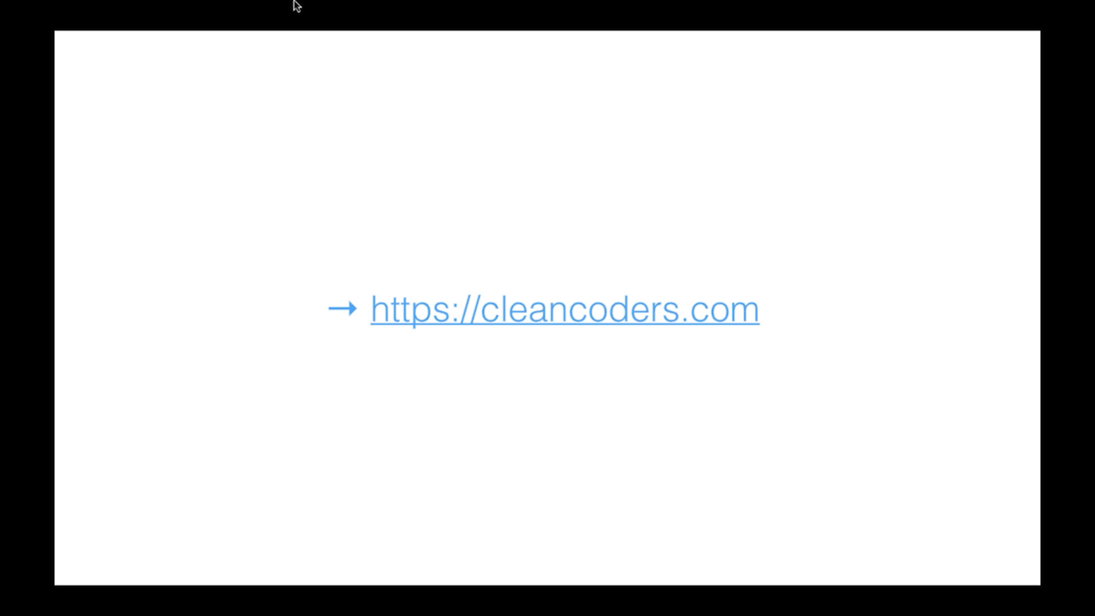